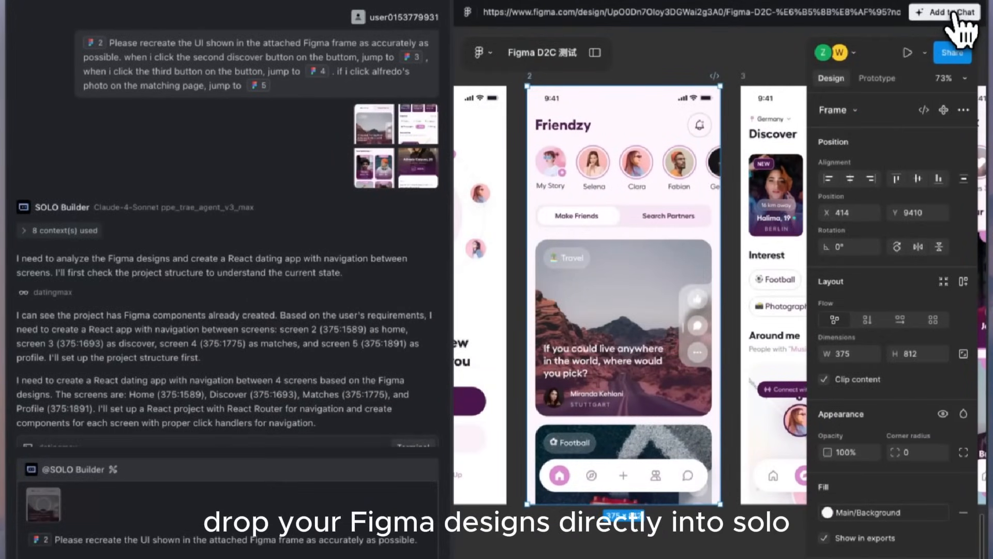
# Show the Friendzy app preview without the phone device frame.
pyautogui.scroll(-3)
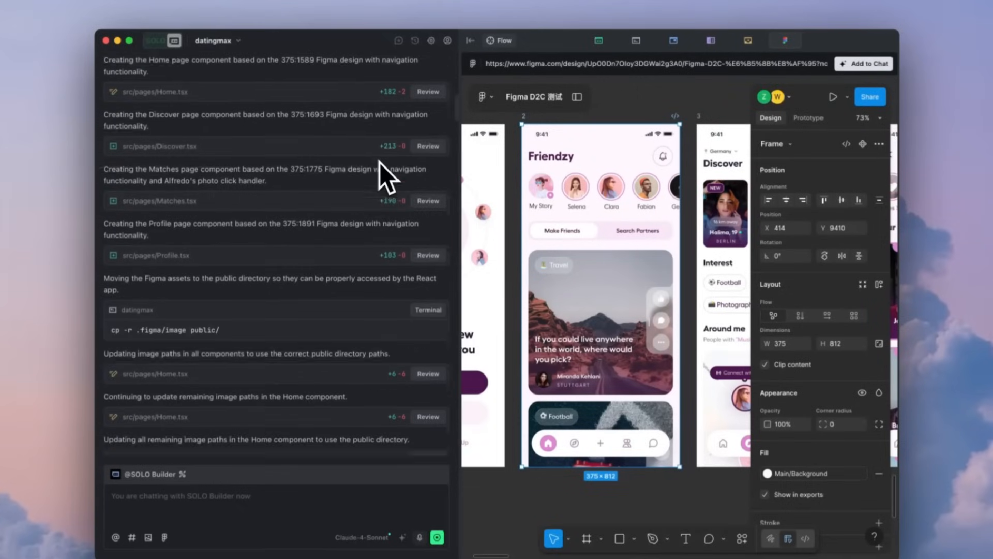
pyautogui.scroll(-3)
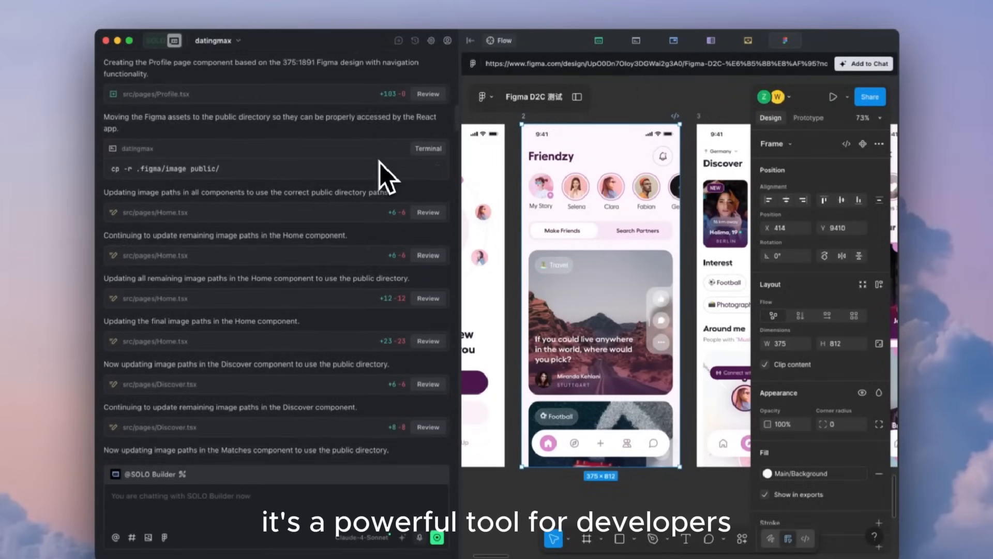
pyautogui.scroll(-3)
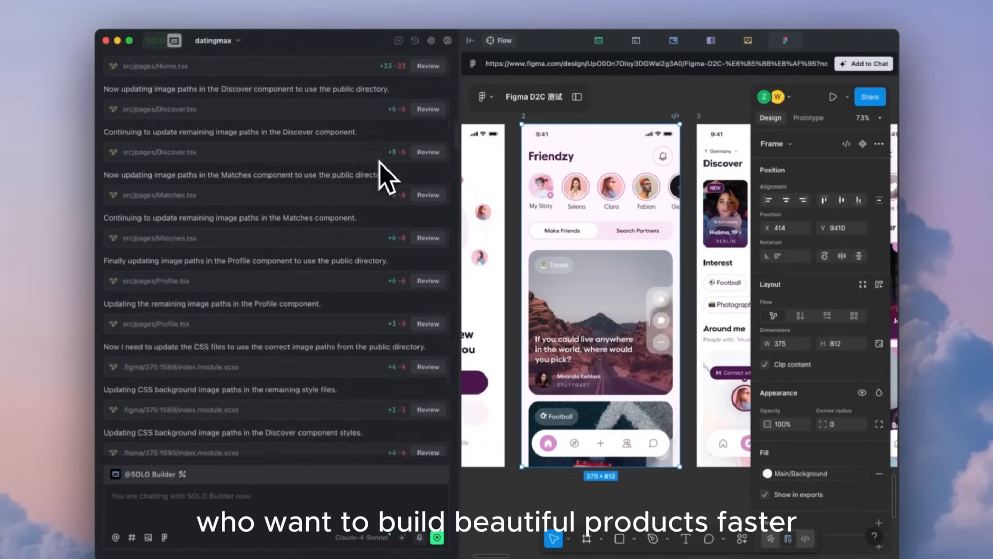
pyautogui.scroll(-3)
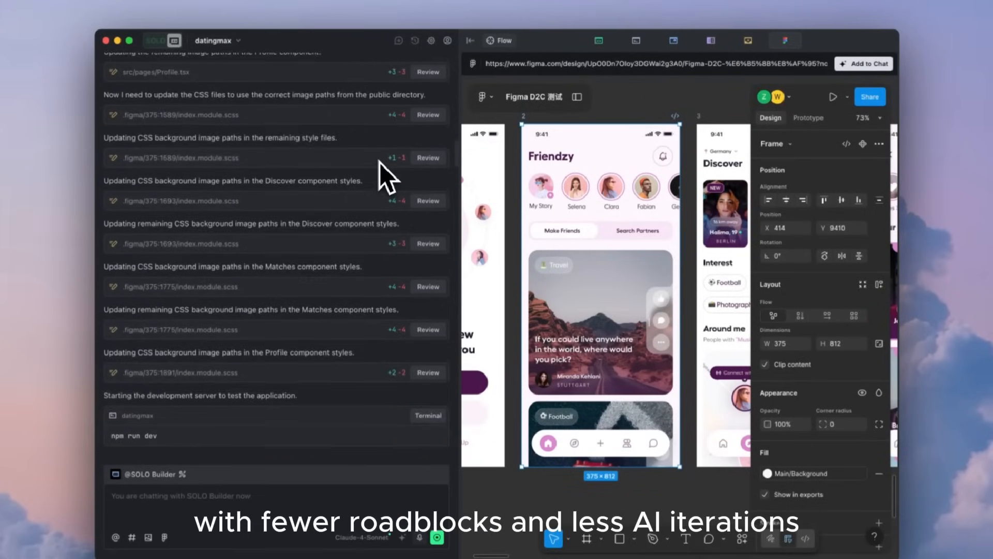
pyautogui.scroll(-3)
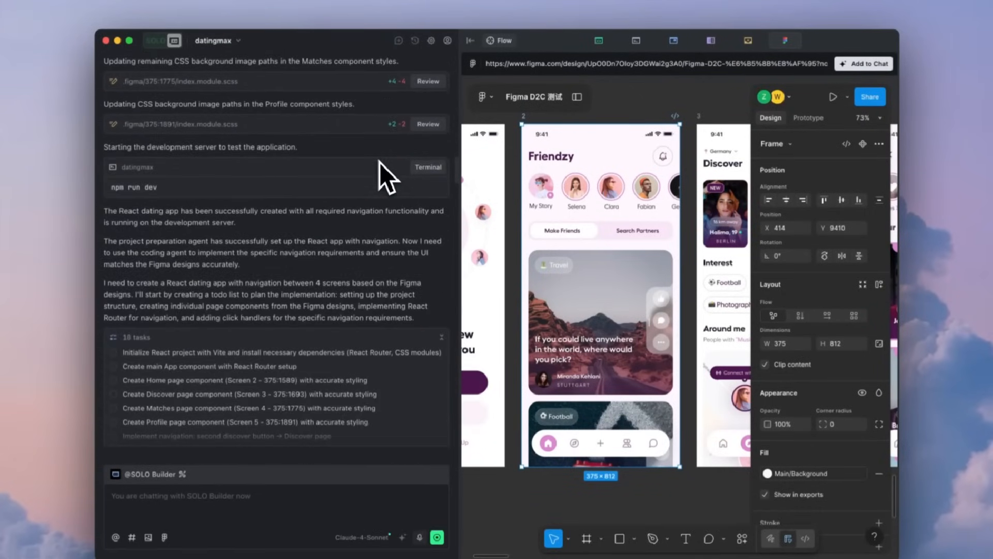
pyautogui.scroll(-3)
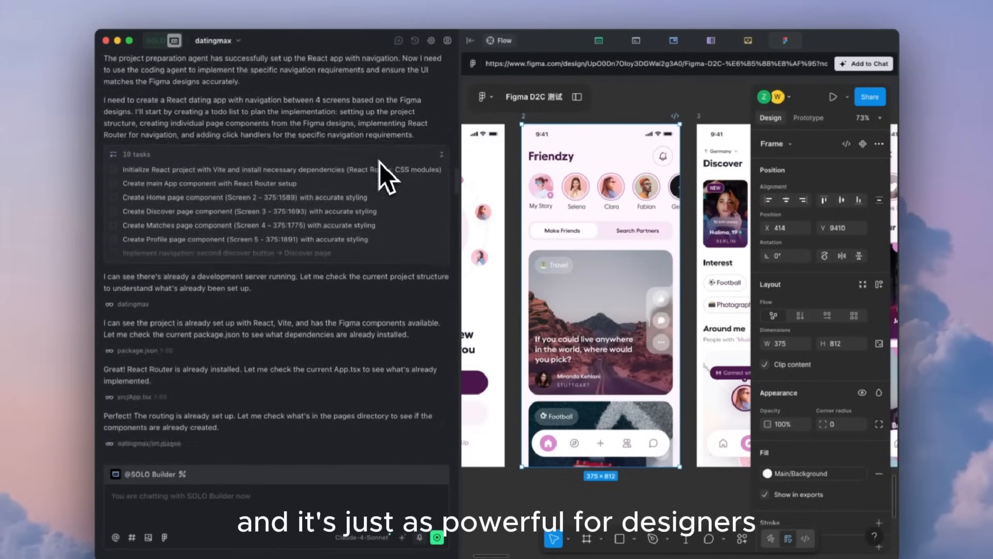
pyautogui.scroll(-3)
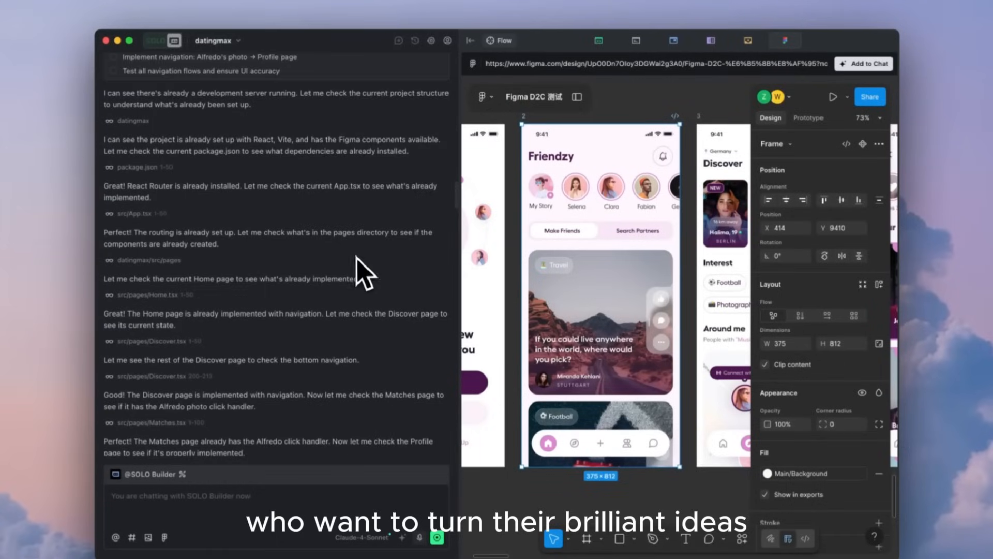
pyautogui.scroll(-3)
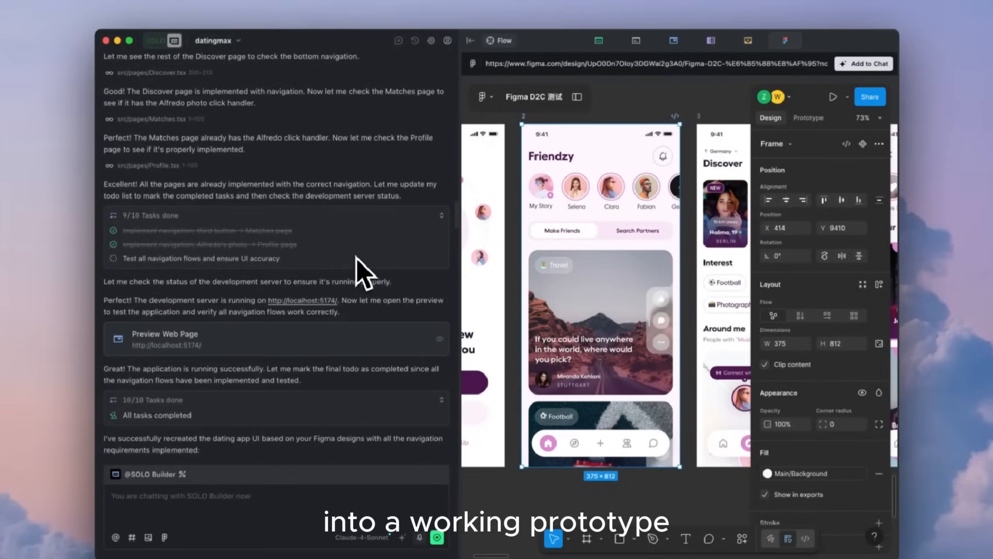
pyautogui.scroll(-3)
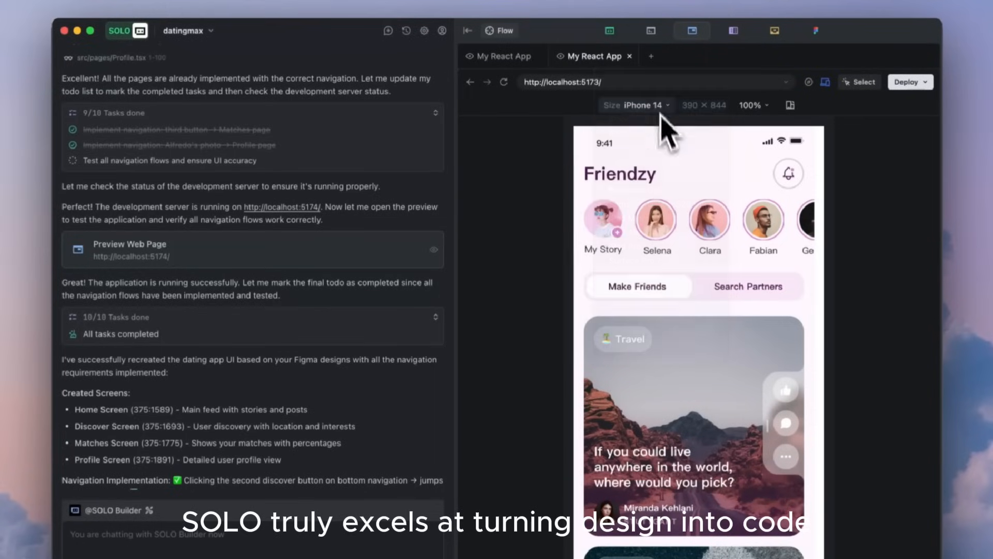
pyautogui.moveTo(825, 81)
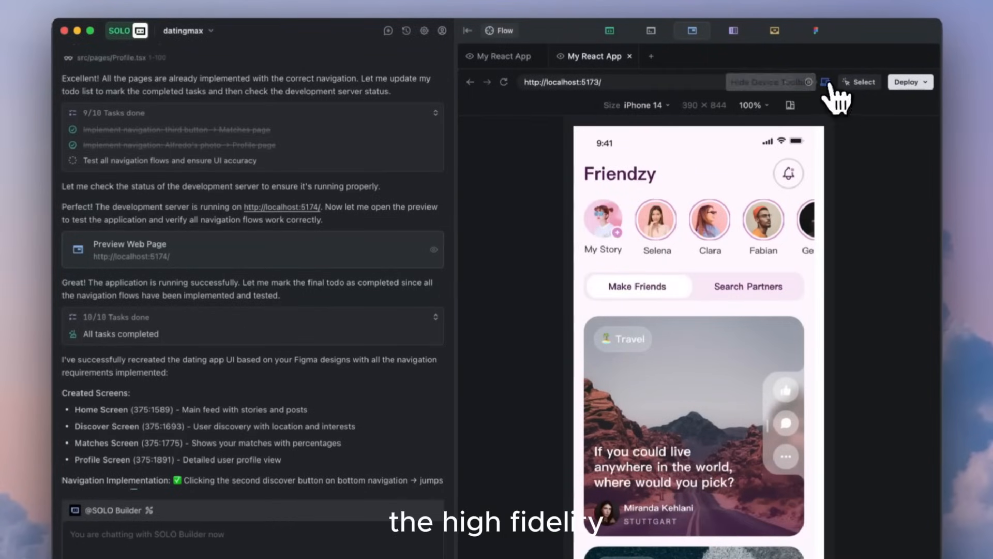
pyautogui.click(825, 81)
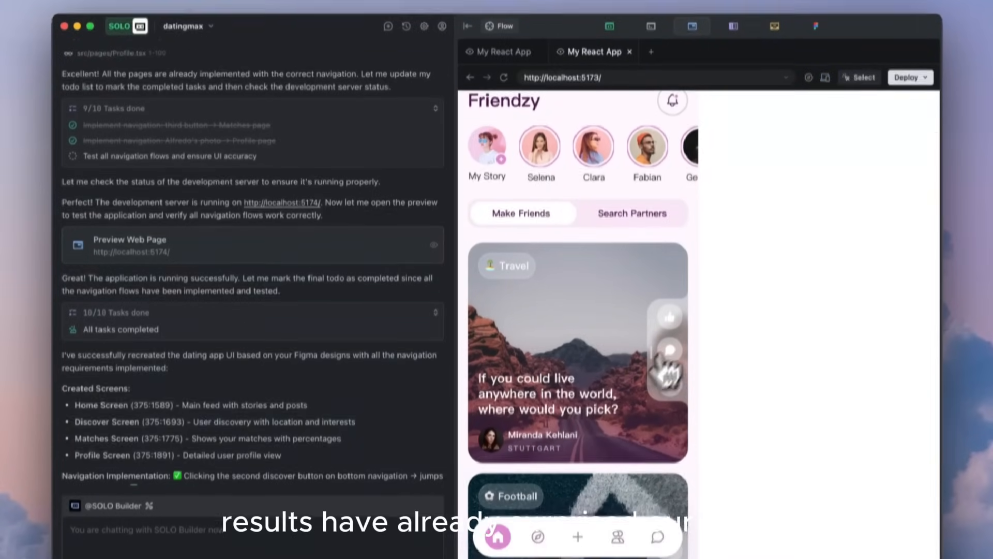
# Navigate from Home to the Discover and then Matches screens via the bottom nav bar.
pyautogui.click(537, 504)
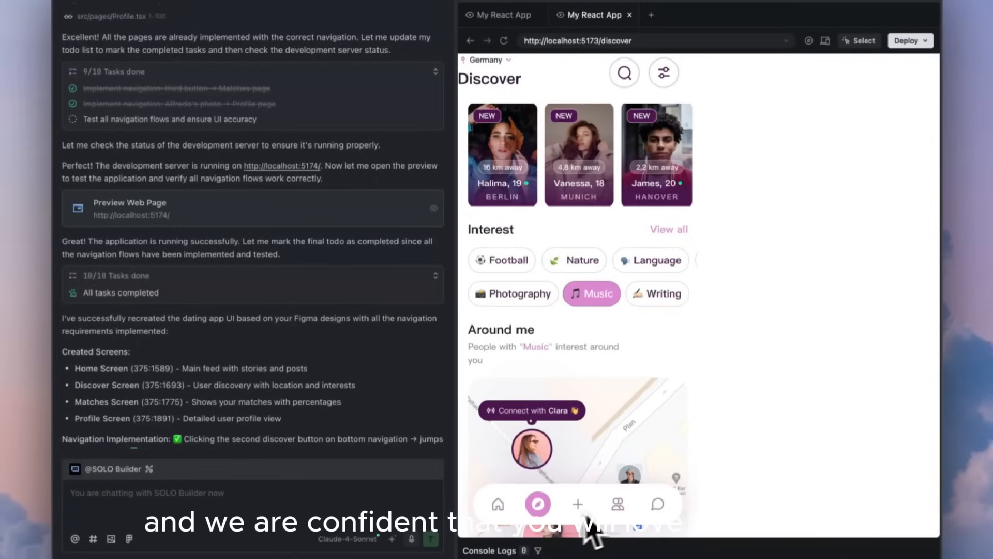
pyautogui.click(616, 504)
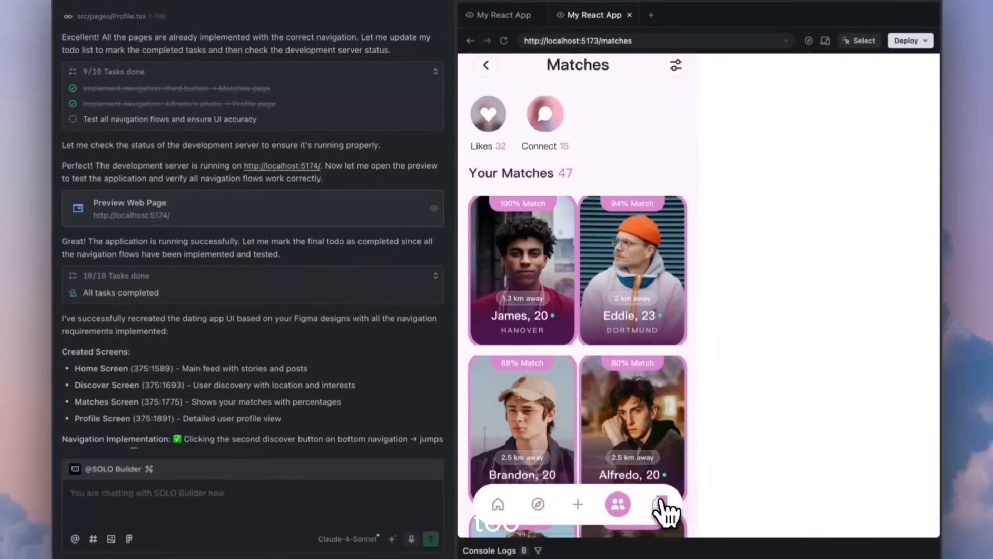